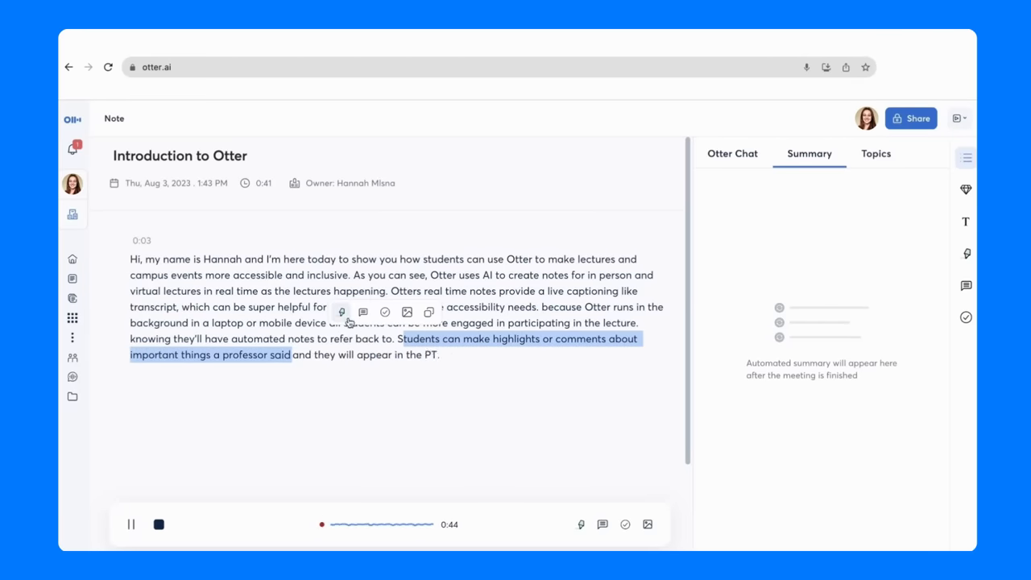
# - Switch from the Introduction to Otter note to the 'Oceanography 101: Lecture 1' conversation
pyautogui.click(342, 312)
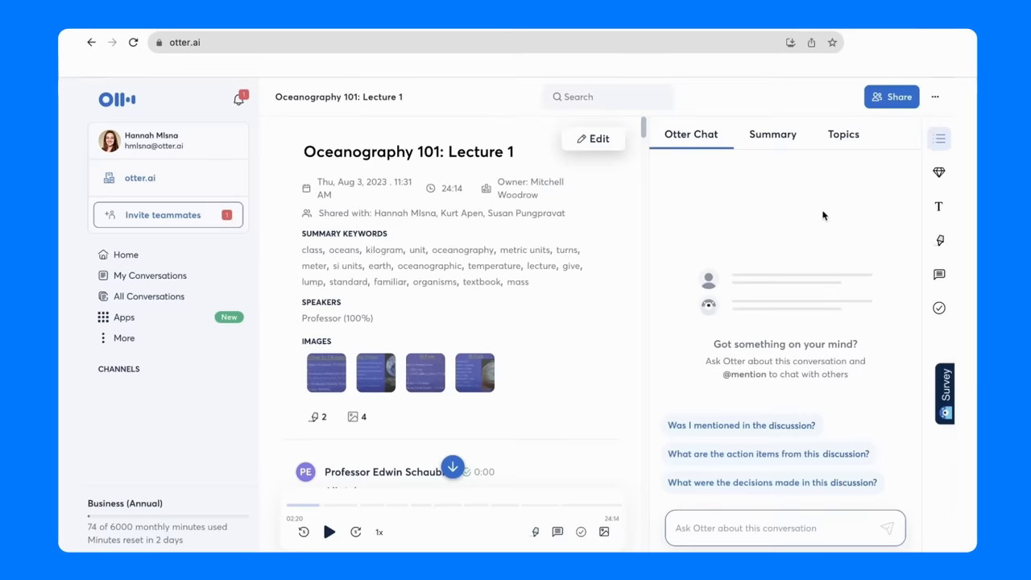
pyautogui.moveTo(615, 374)
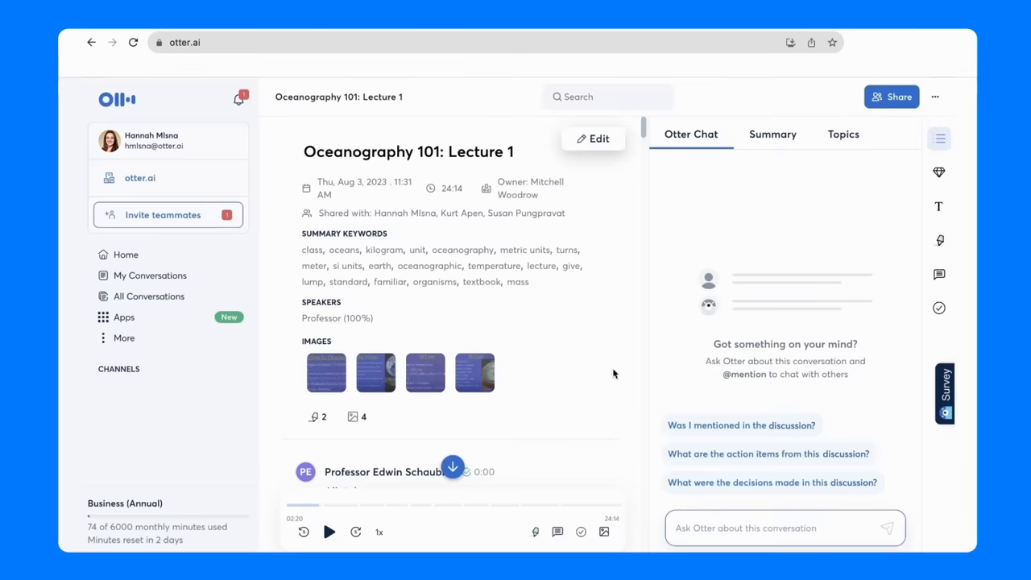
pyautogui.scroll(-3)
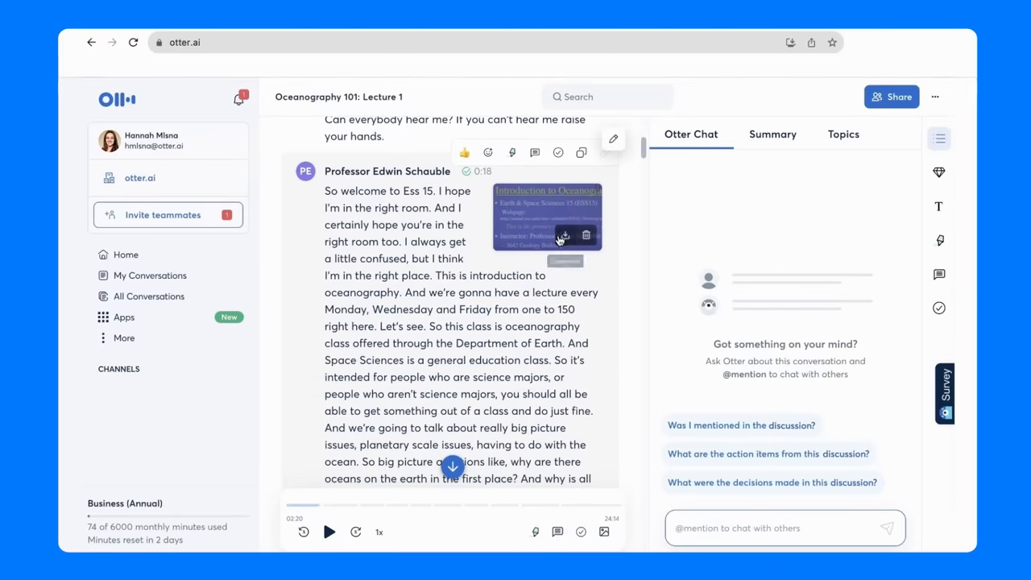
pyautogui.click(548, 217)
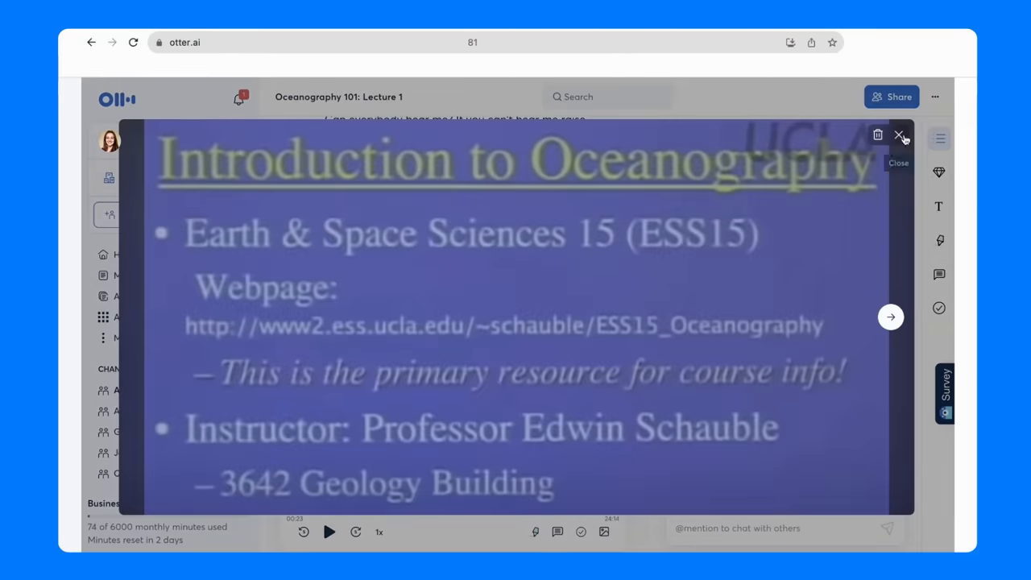
pyautogui.click(900, 135)
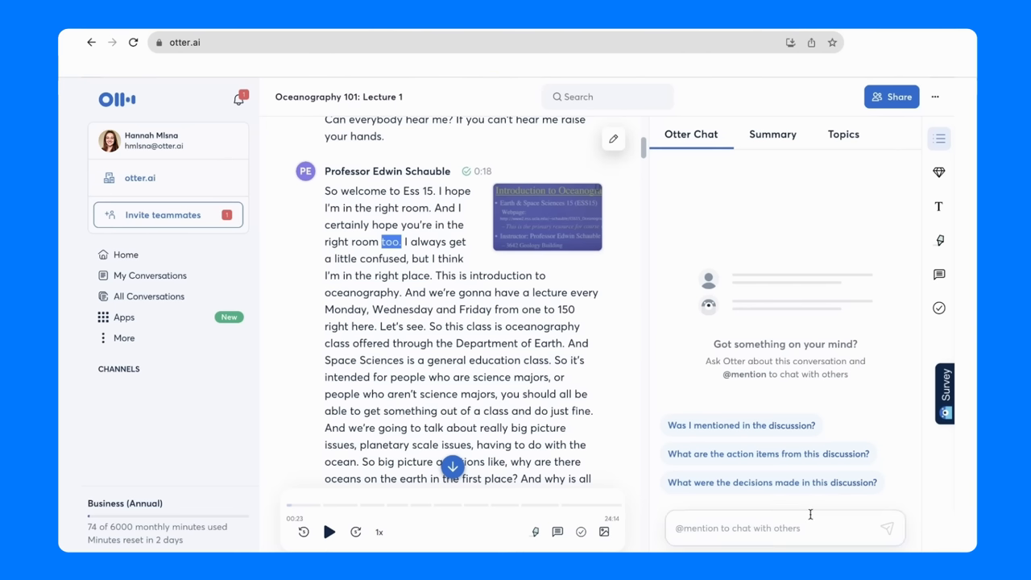
# - Ask Otter Chat 'What are the key topics from this discussion?' and receive its topic list
pyautogui.click(783, 529)
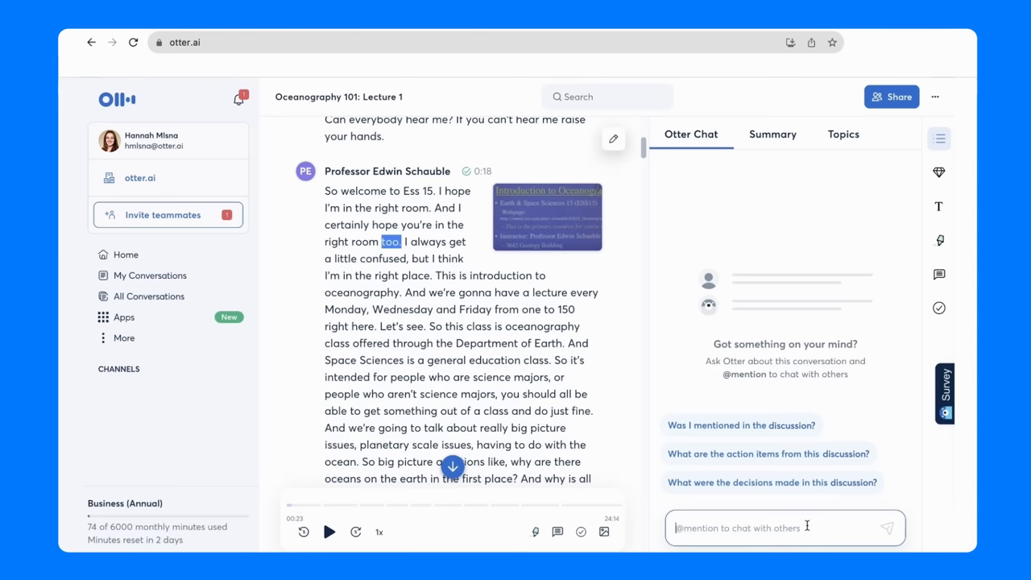
pyautogui.write('w')
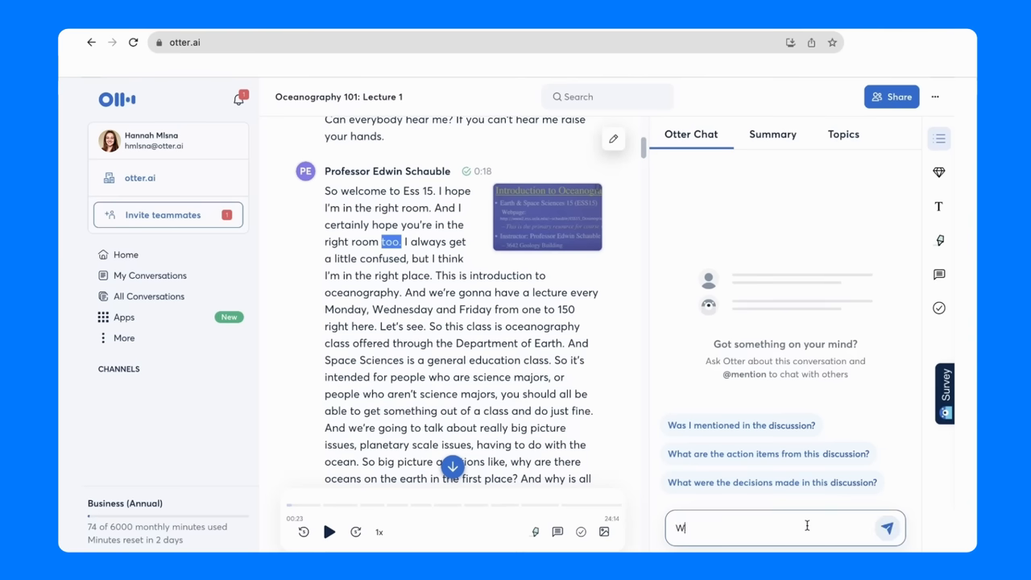
pyautogui.write('What are the key topics from this dis')
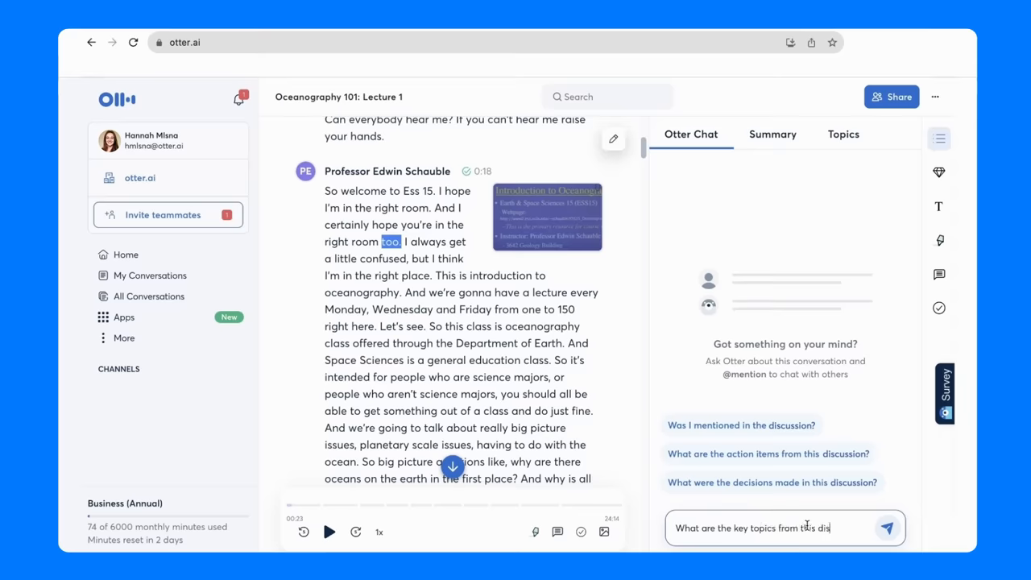
pyautogui.click(886, 528)
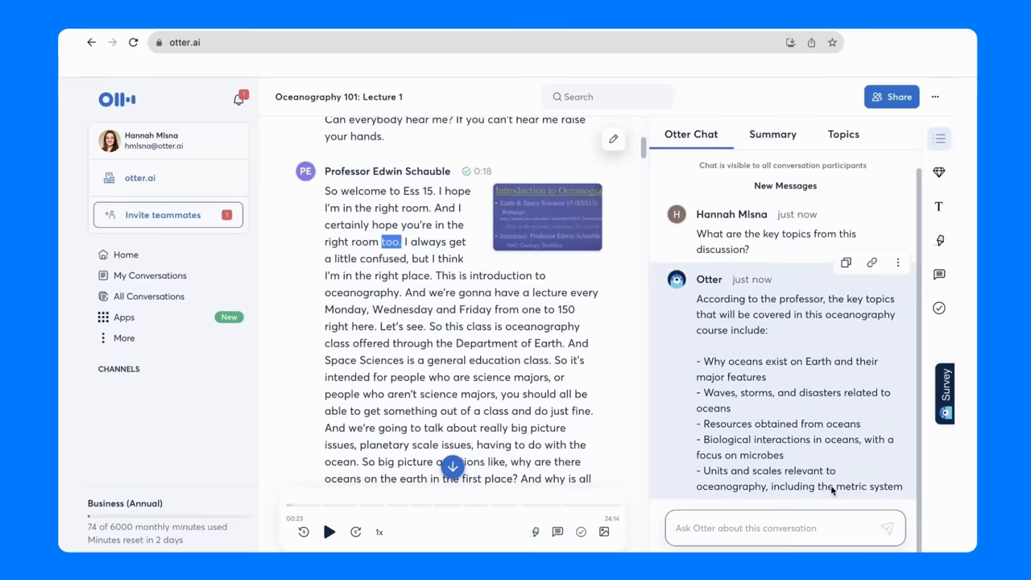
pyautogui.click(781, 529)
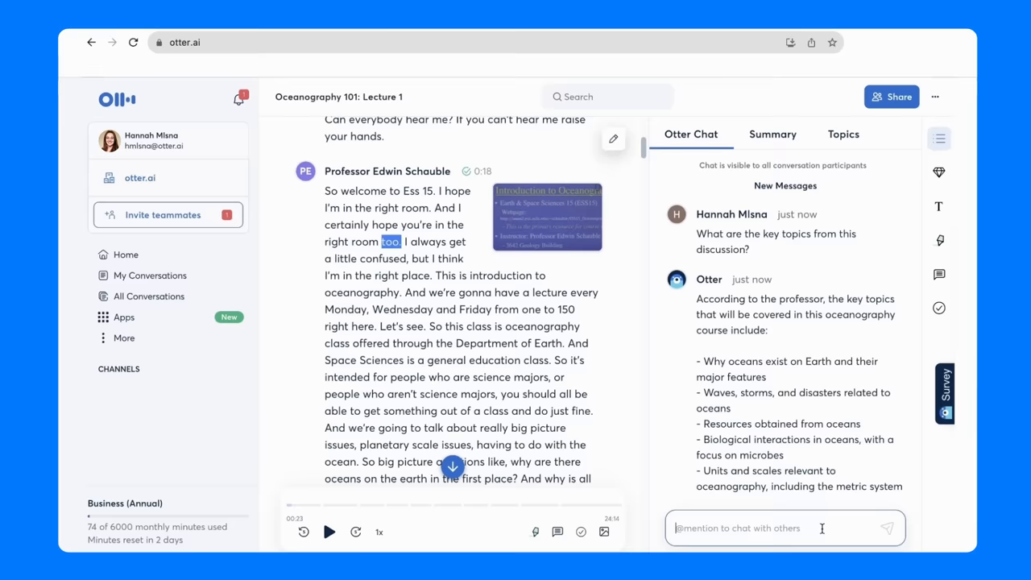
# - Request 'Give me a 10 question multiple choice quiz and hide the answers' and review the quiz
pyautogui.write('Give me a 10 eu')
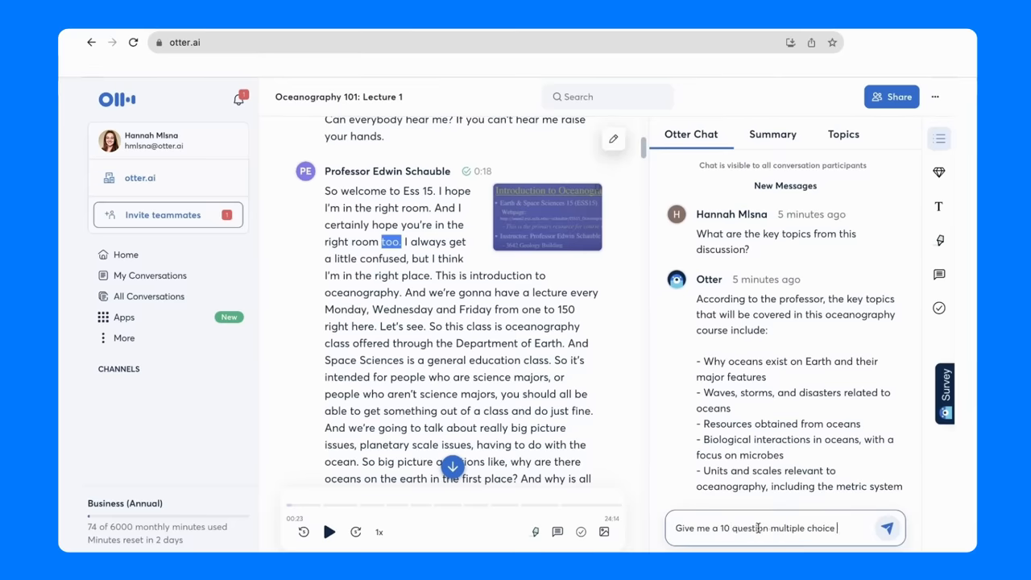
pyautogui.write('quiz and hide the')
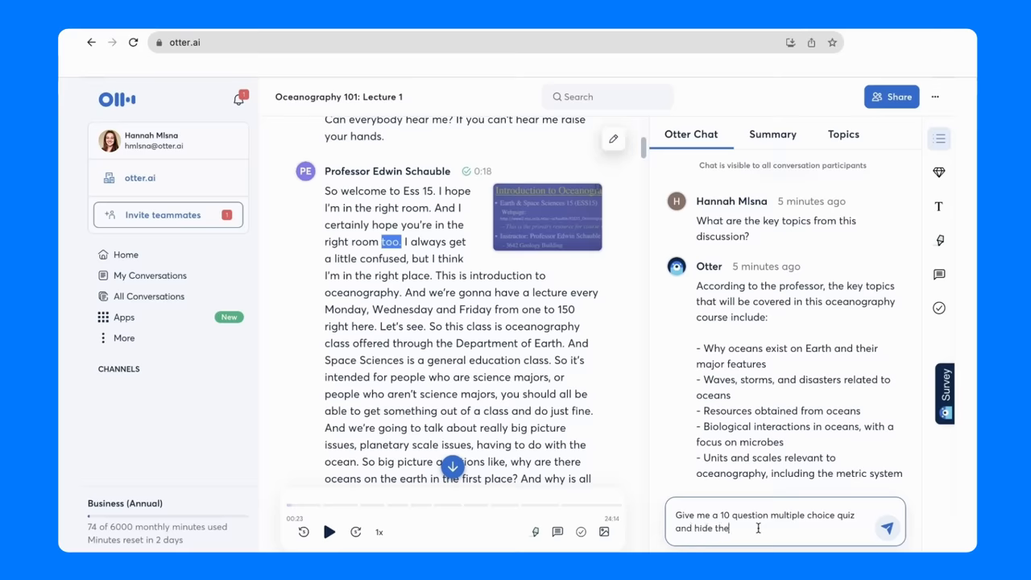
pyautogui.click(886, 529)
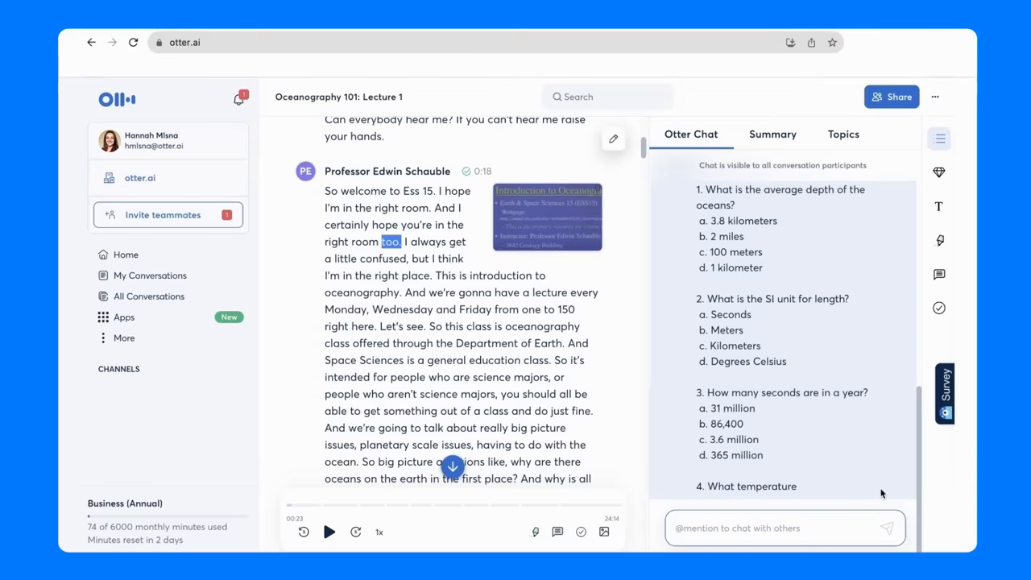
pyautogui.scroll(-3)
pyautogui.write('Did the professor mention what would')
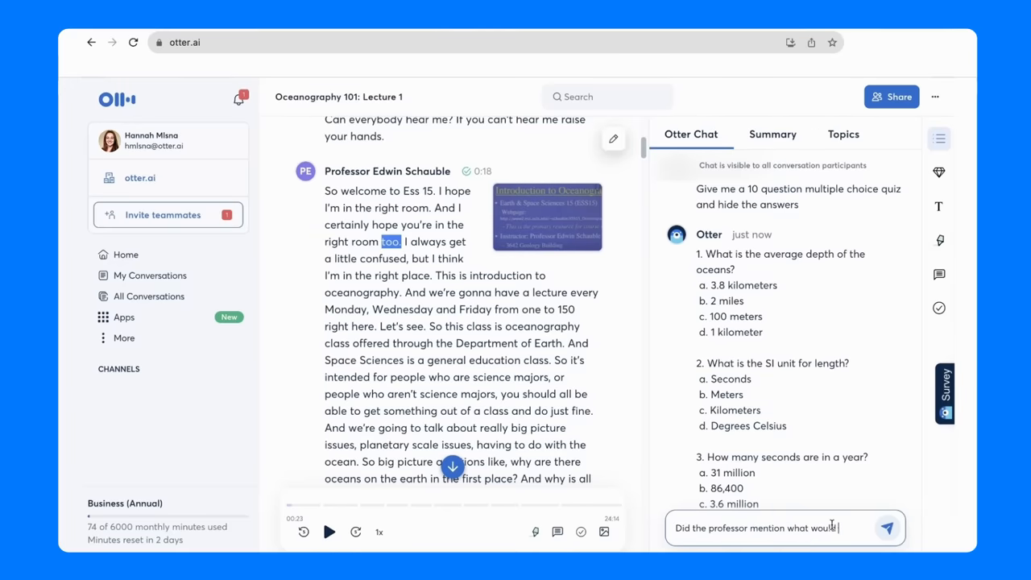
# - Send 'Did the professor mention what would be on the test?' to Otter Chat
pyautogui.click(886, 529)
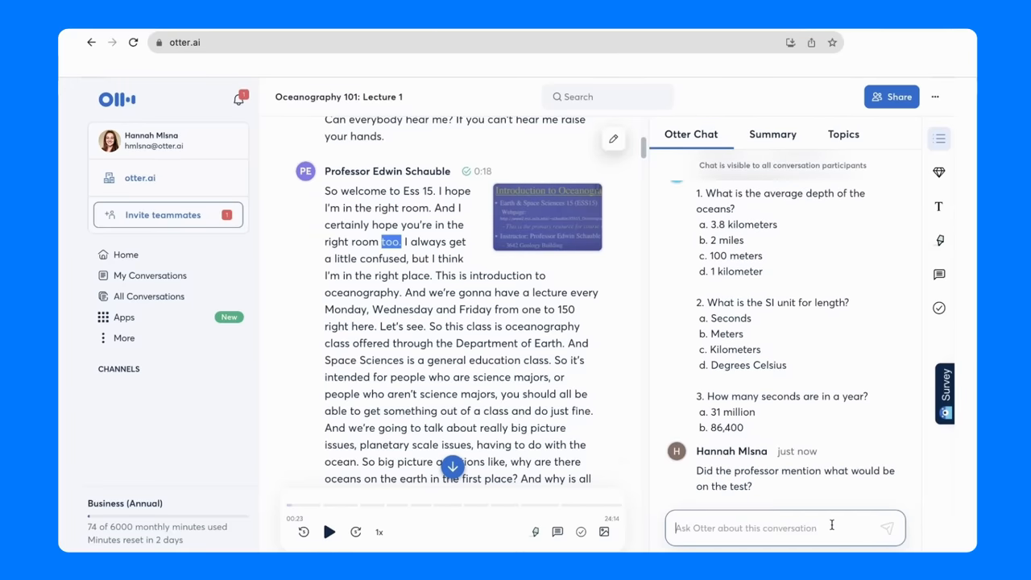